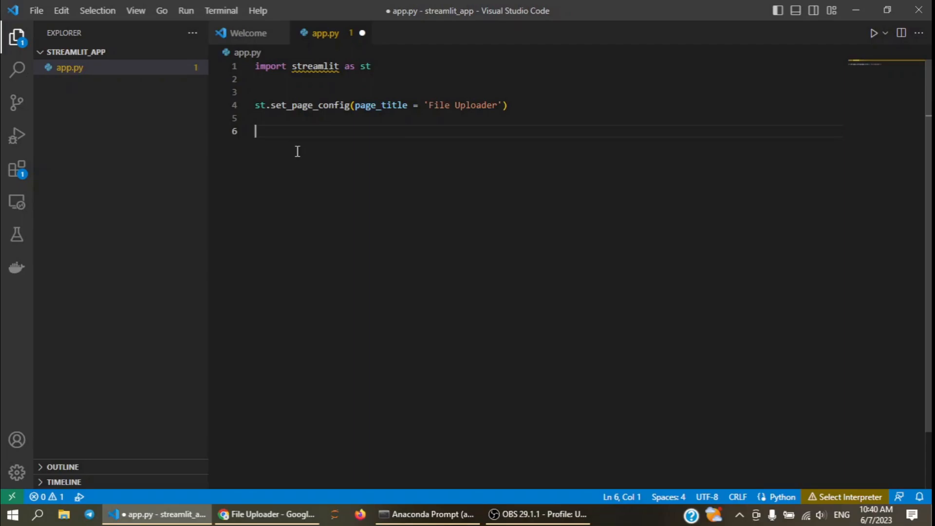
mouse_move(299, 148)
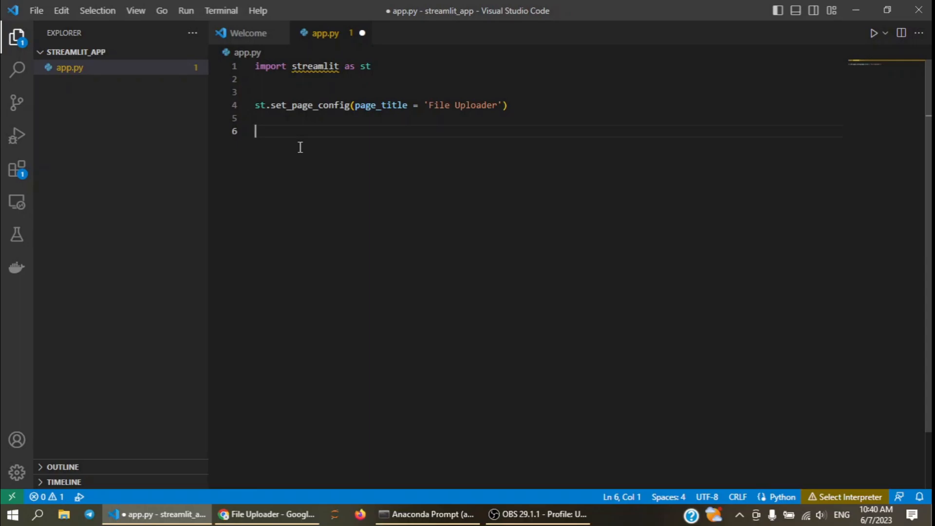
Write df = st.file_uploader(label='Upload your dataset:') on line 6 and view the app in the browser.
type("df =")
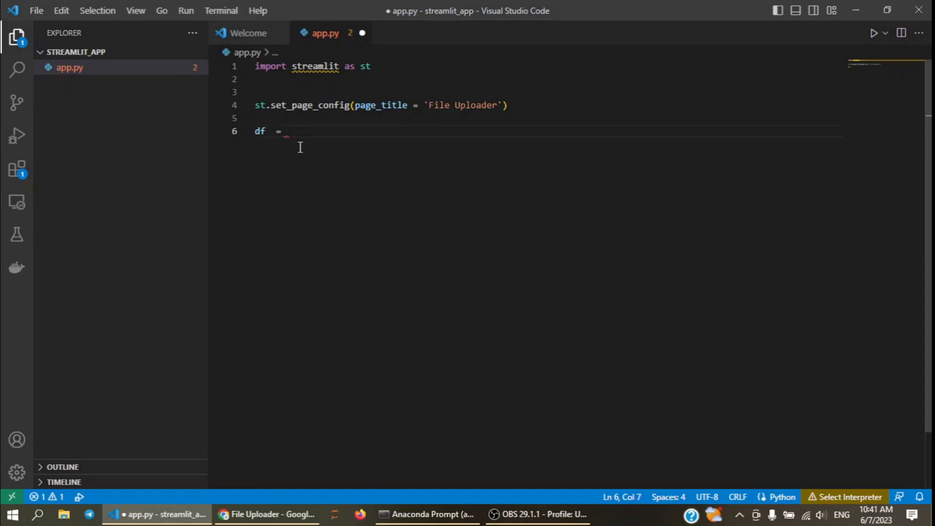
type("st")
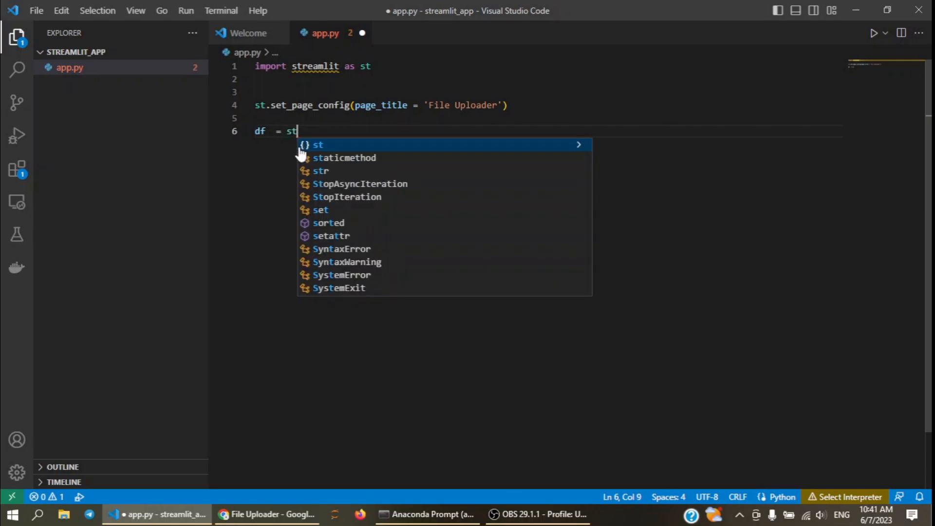
type(".file_up")
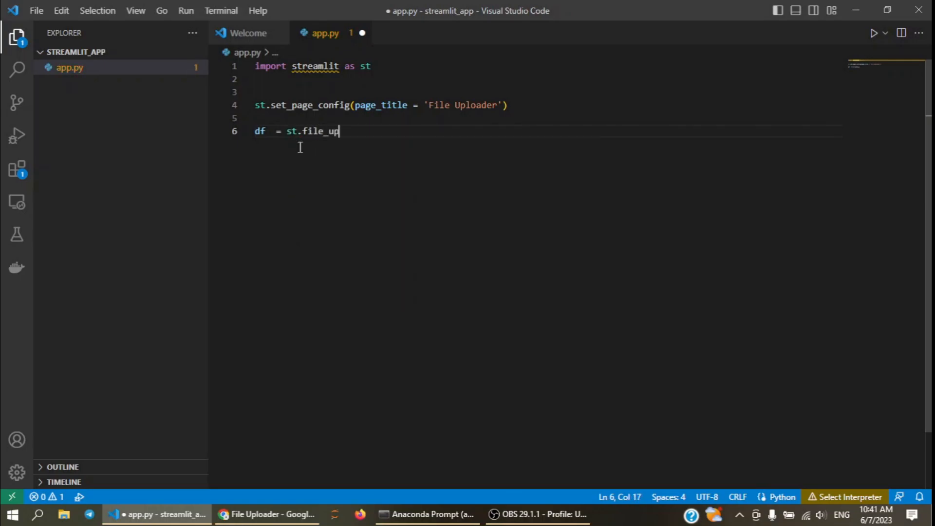
type("loader")
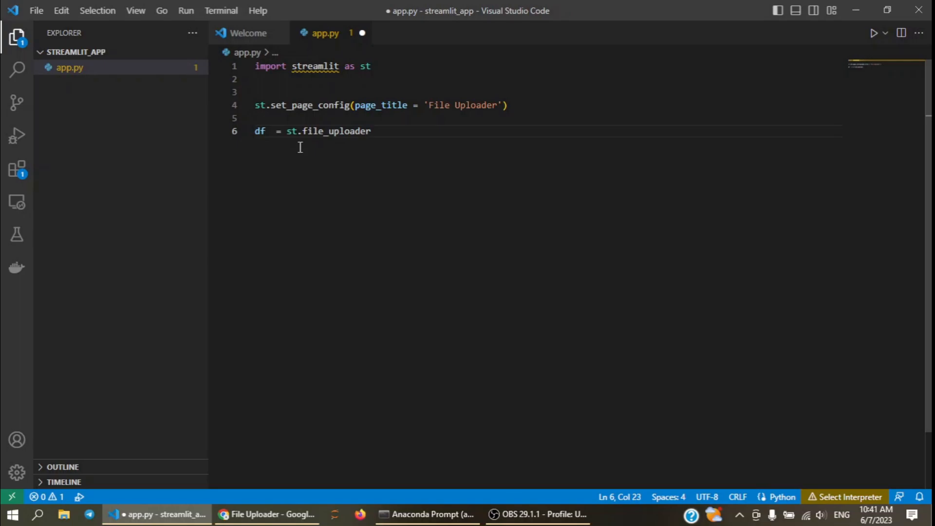
type("(label = '")
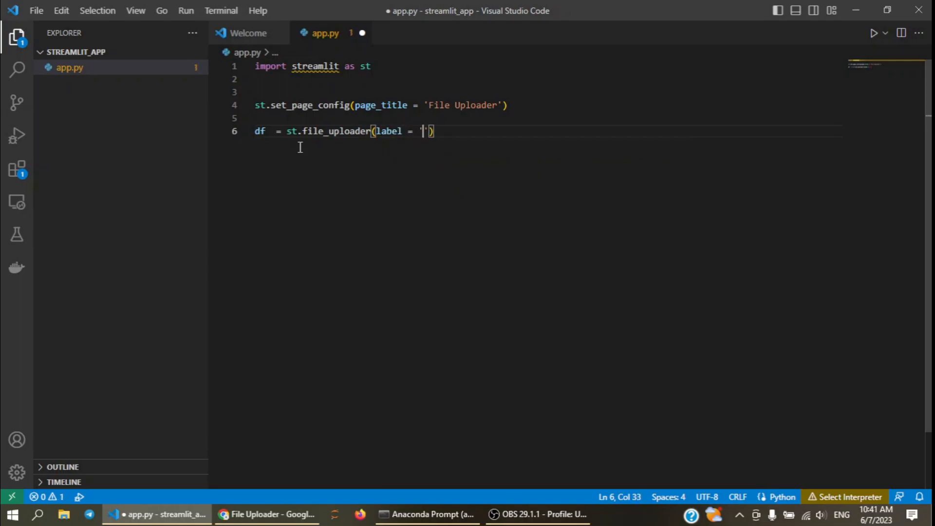
type("D")
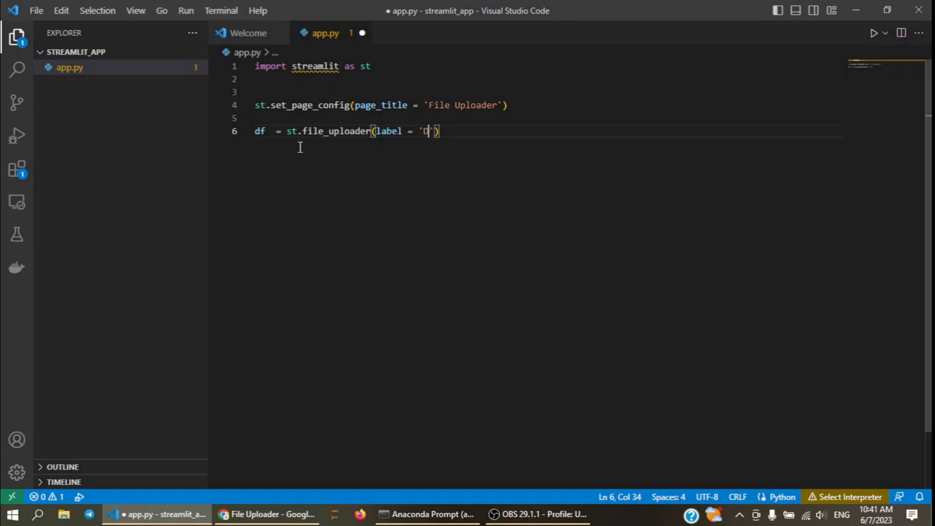
type("Upload")
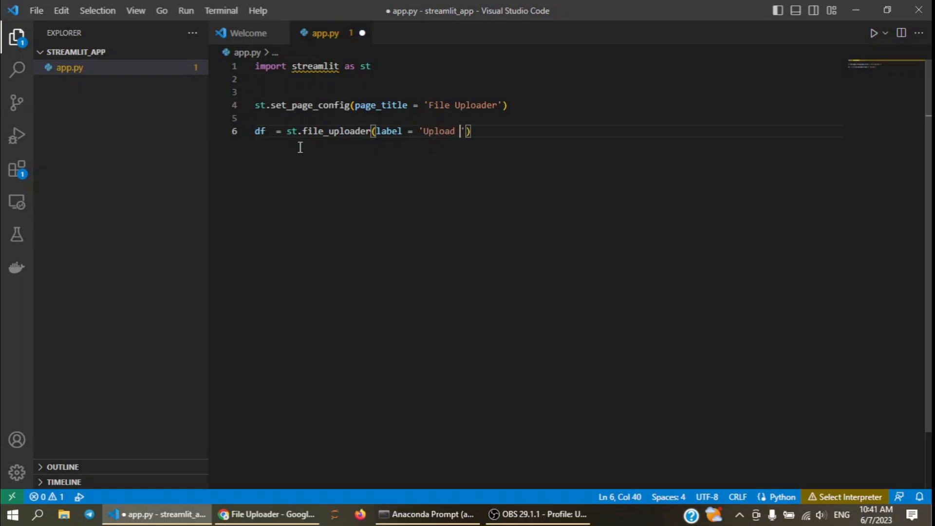
type("your dataset:")
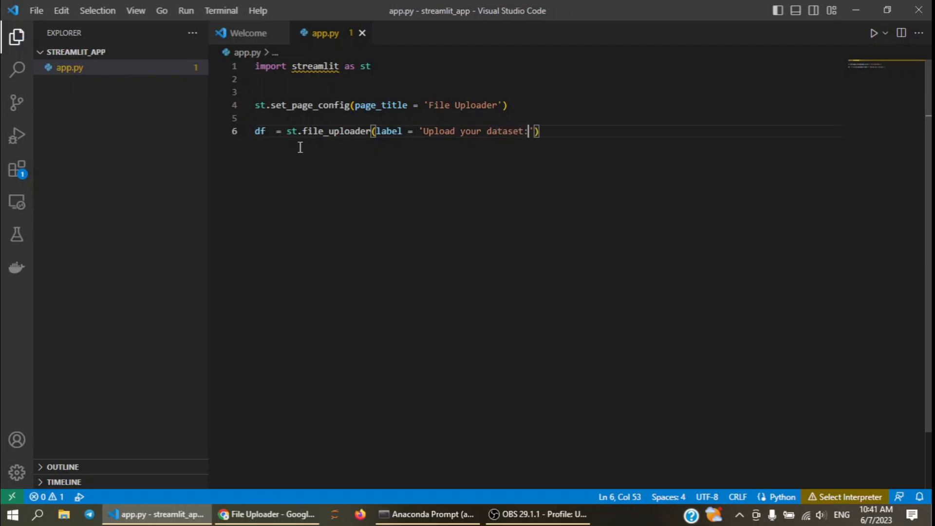
left_click(268, 514)
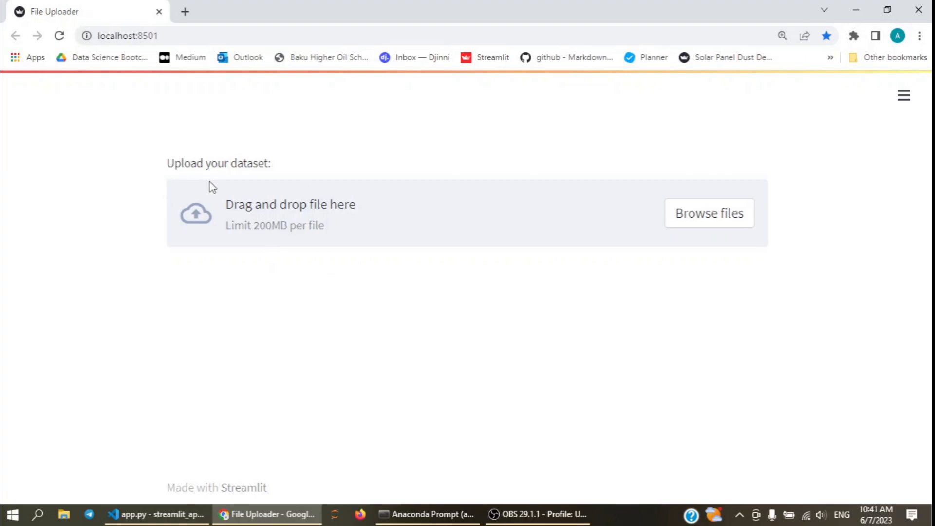
mouse_move(452, 261)
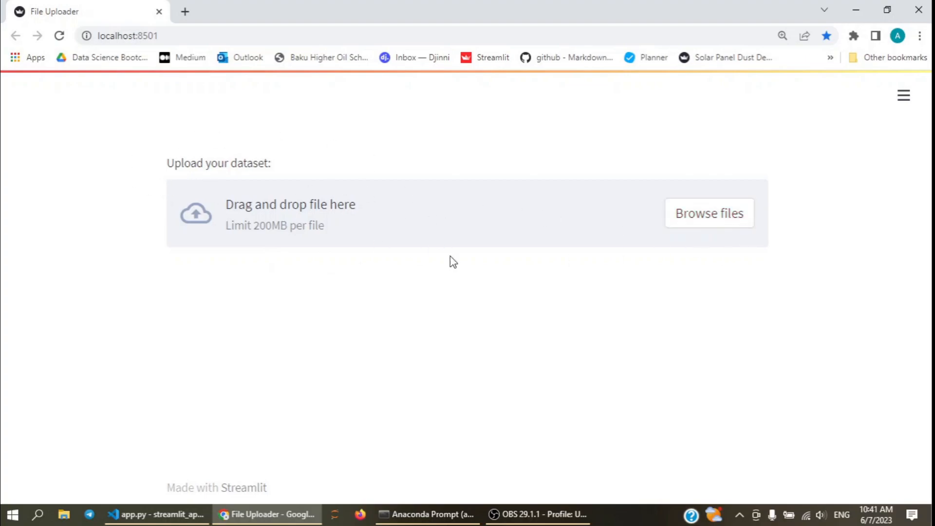
mouse_move(709, 214)
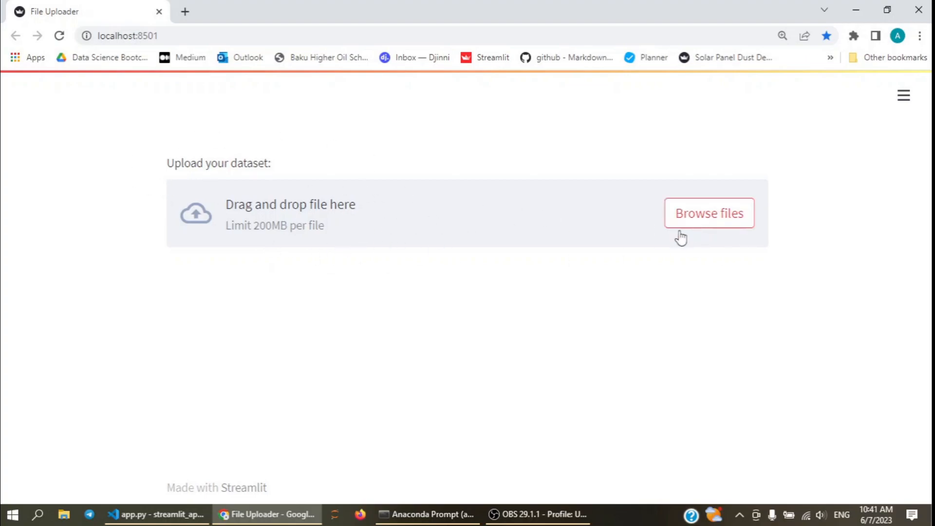
mouse_move(171, 156)
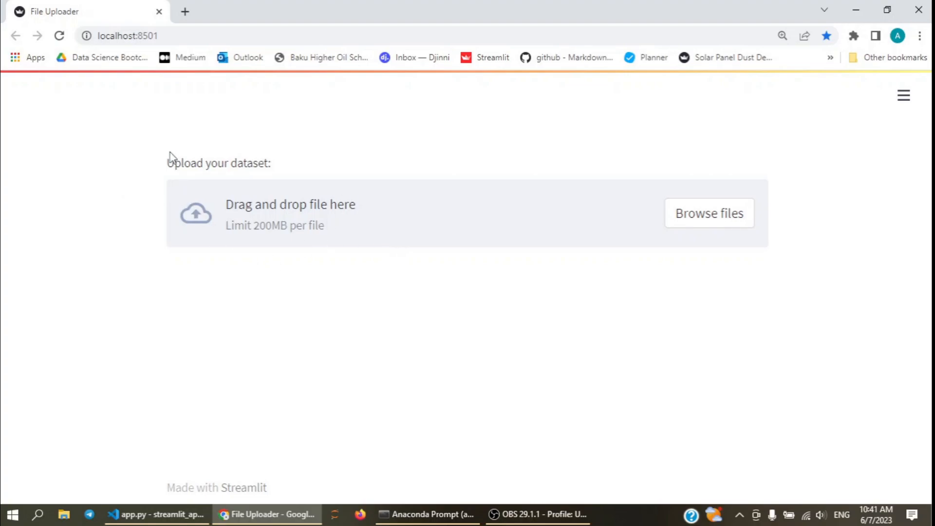
Check the 'Upload your dataset:' uploader on localhost:8501 and return to the editor.
double_click(219, 162)
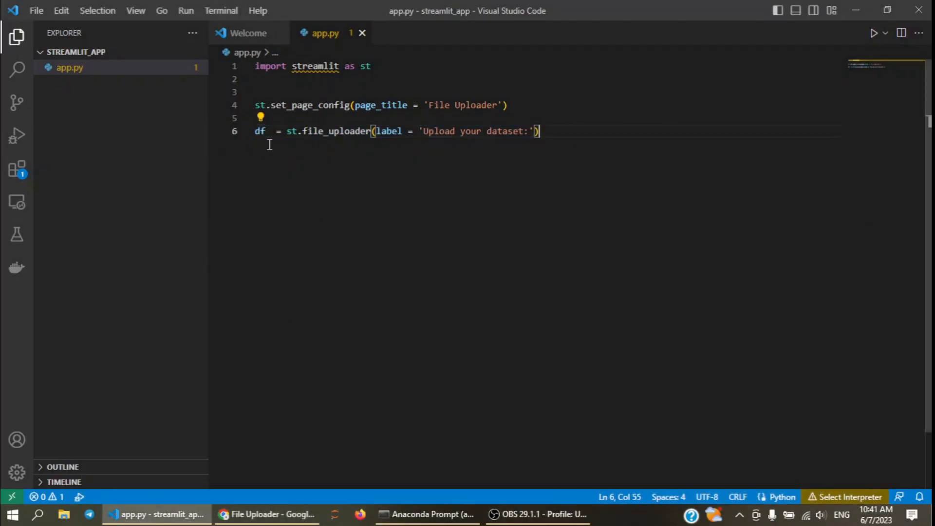
Add an 'if df:' guard below the uploader line with an indented empty body.
double_click(259, 131)
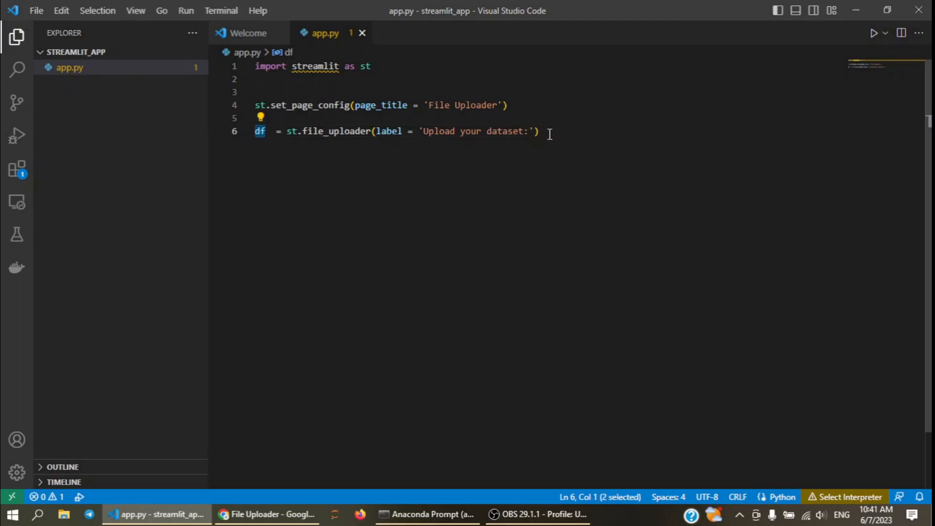
key("Enter")
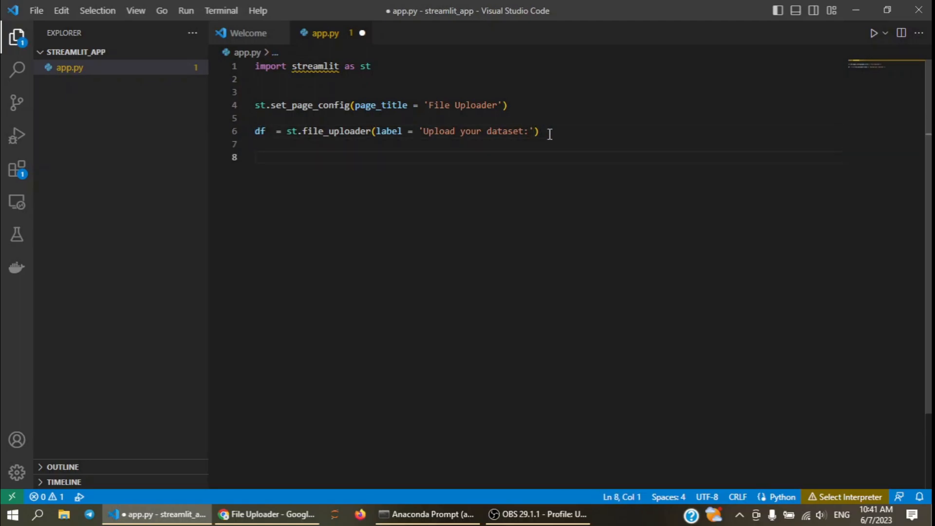
type("if")
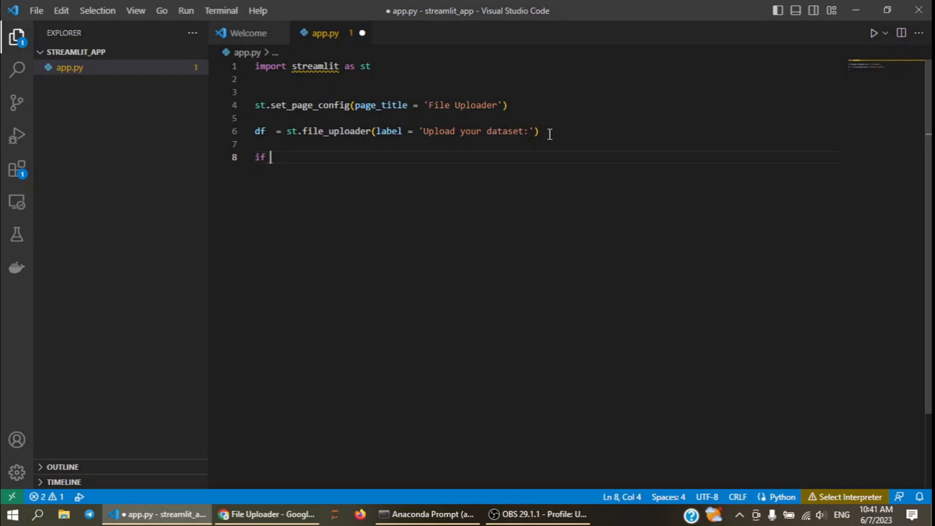
type("df:")
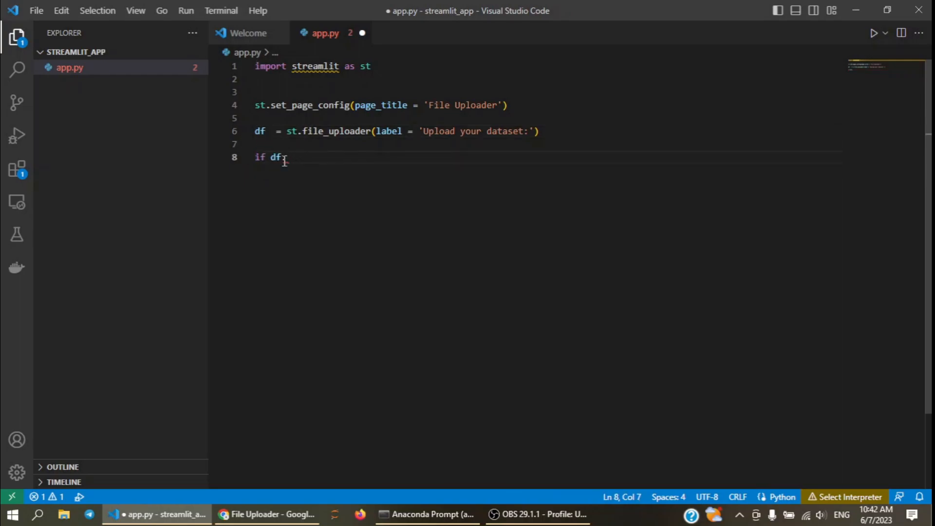
key("Enter")
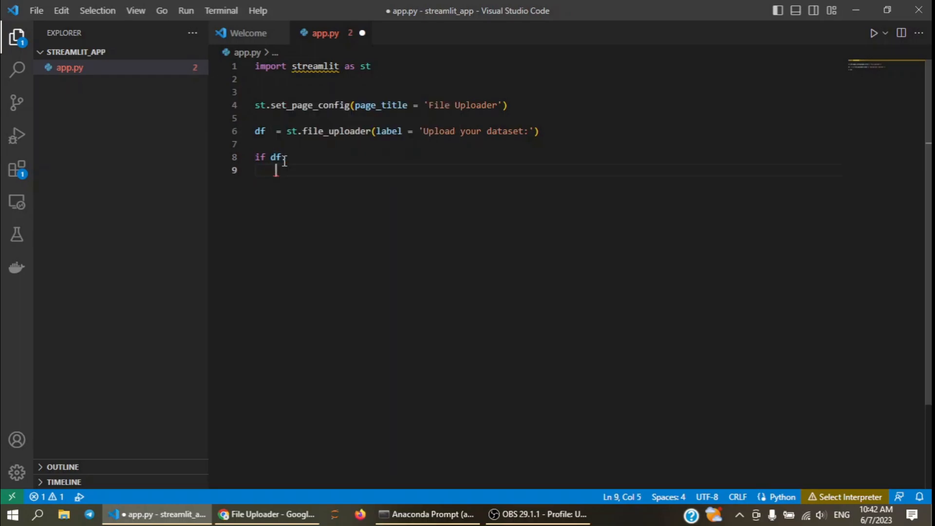
type(":")
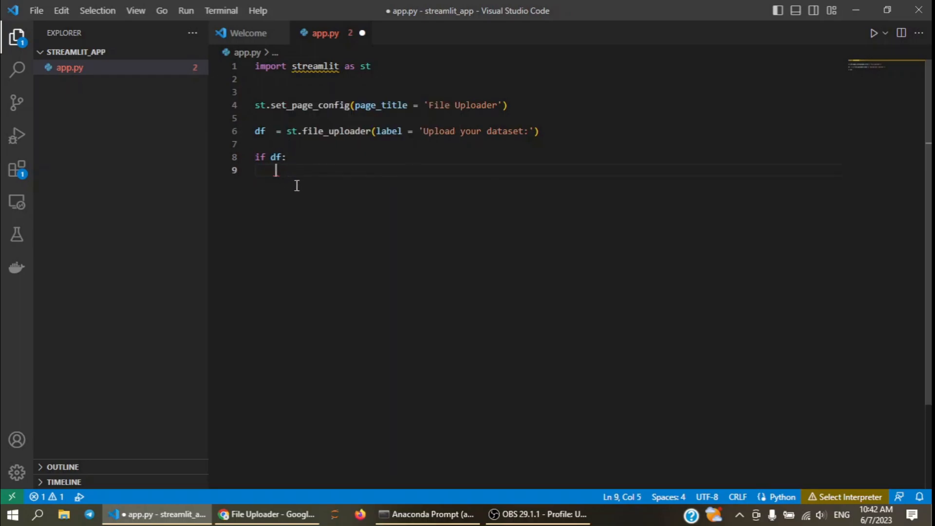
key("enter")
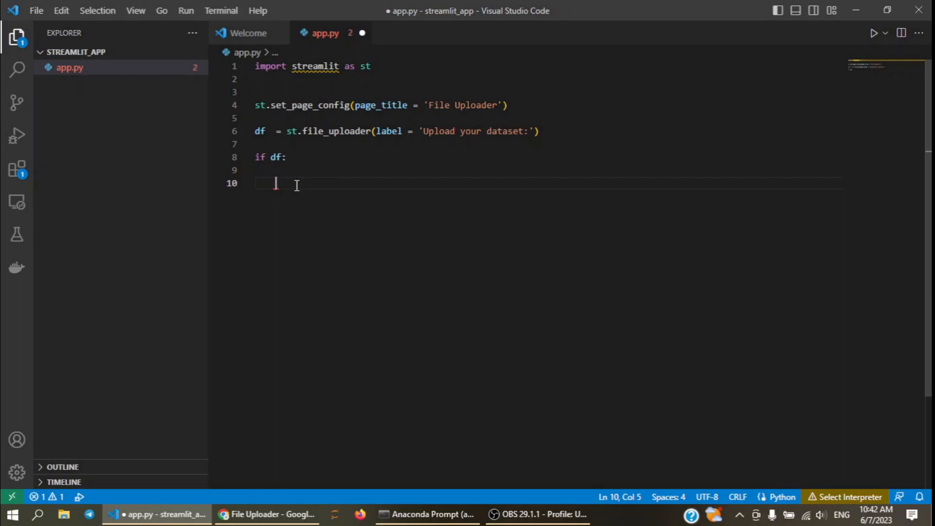
Add 'import pandas as pd' on the second line of app.py.
left_click(276, 79)
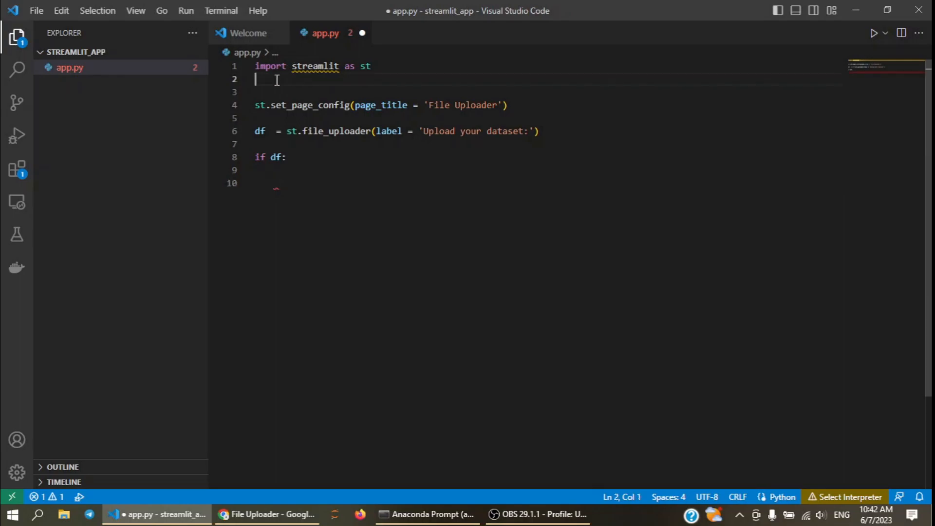
type("import p")
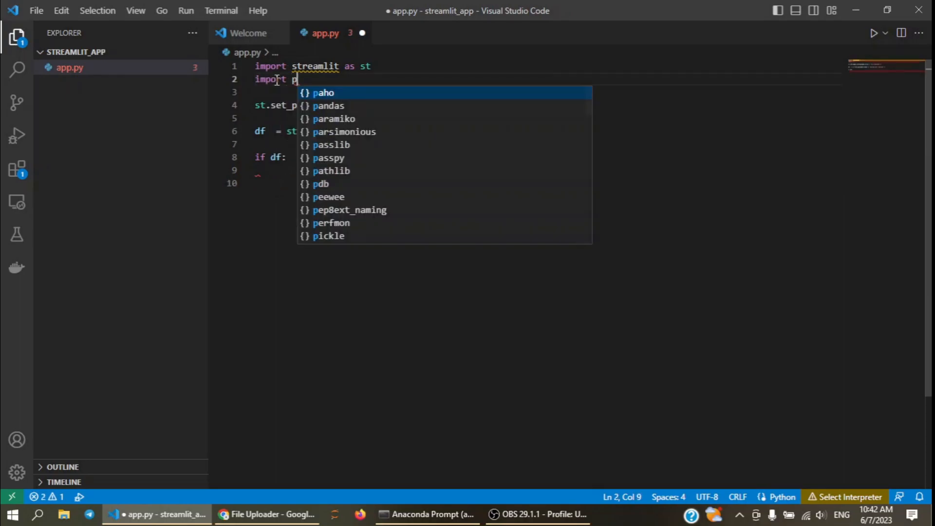
type("andas")
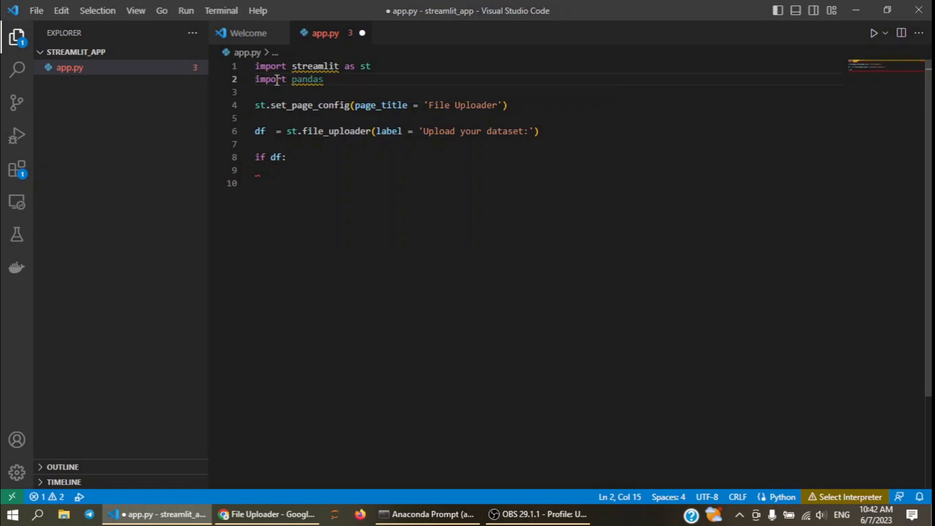
type("as pd")
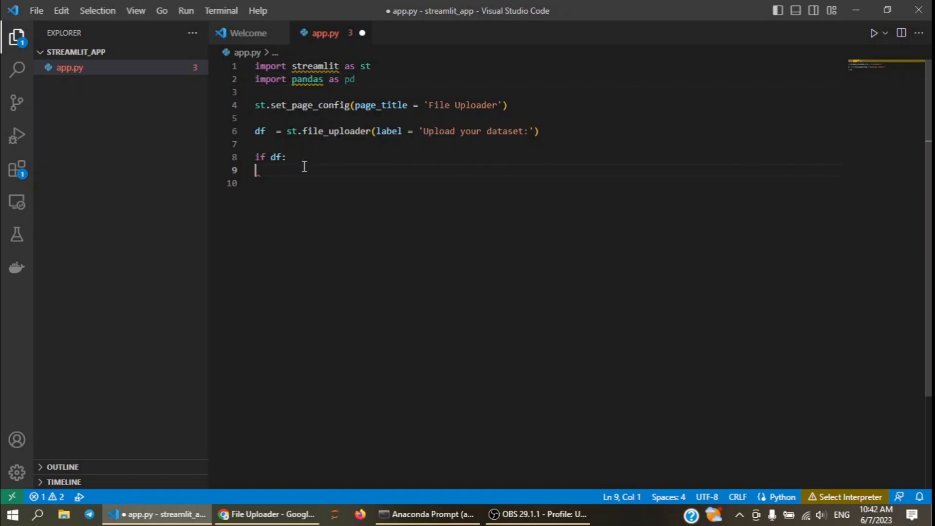
Read the upload inside the if block with df = pd.read_csv(df).
type("pd.read_csv(")
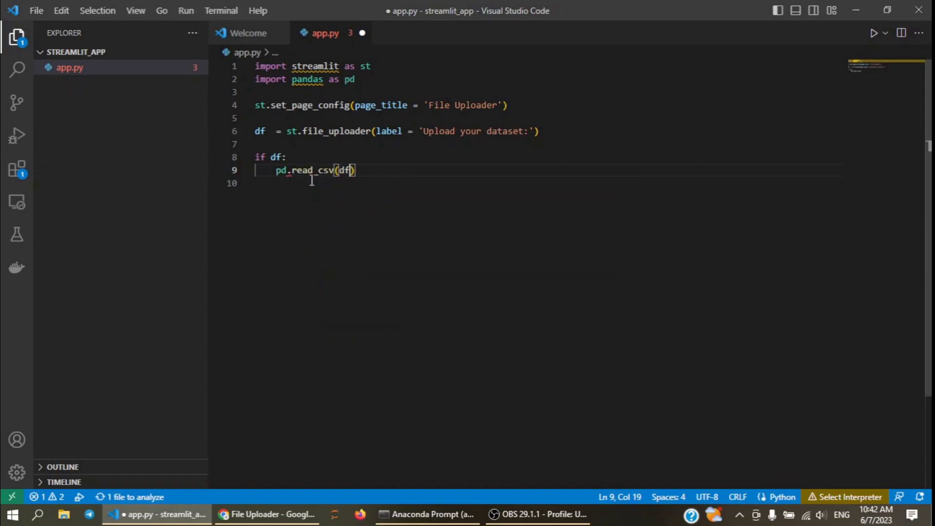
type("df =")
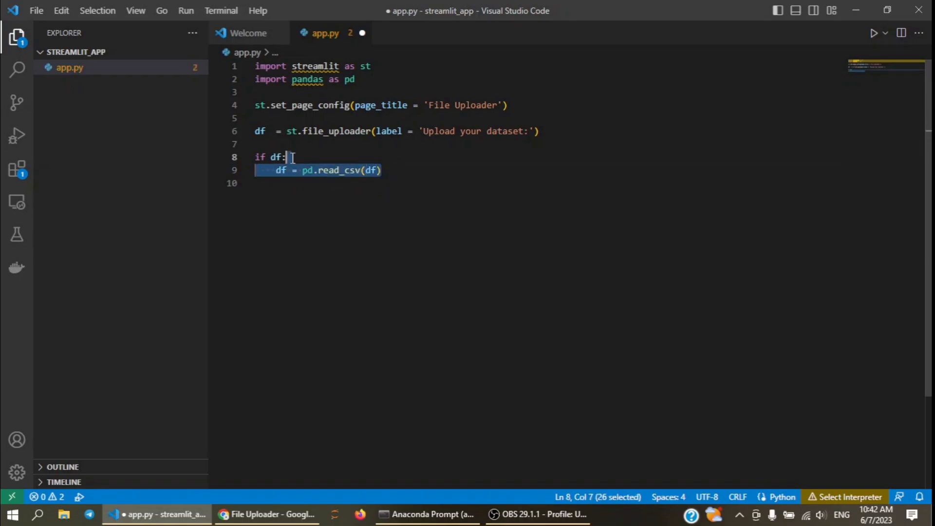
left_click(383, 169)
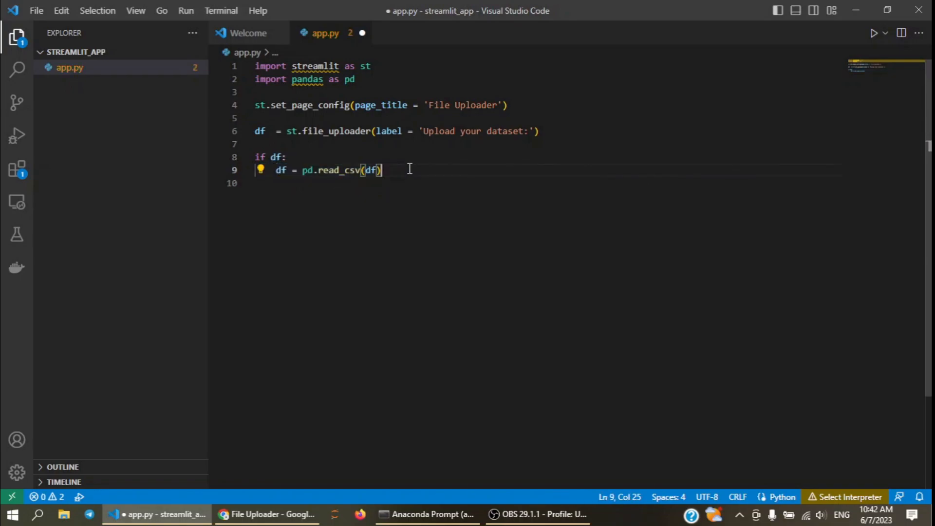
type("st")
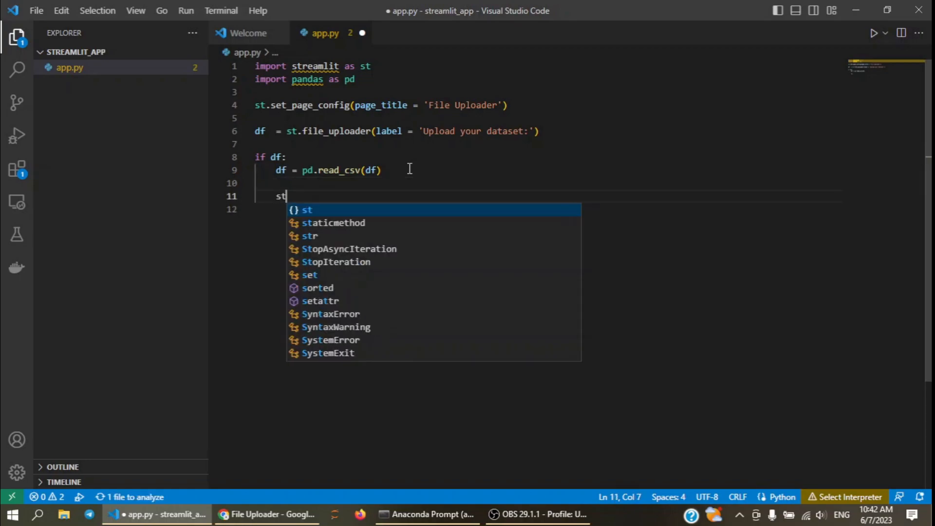
Display the data with st.write(df.head()) inside the if block and save app.py.
type(".w")
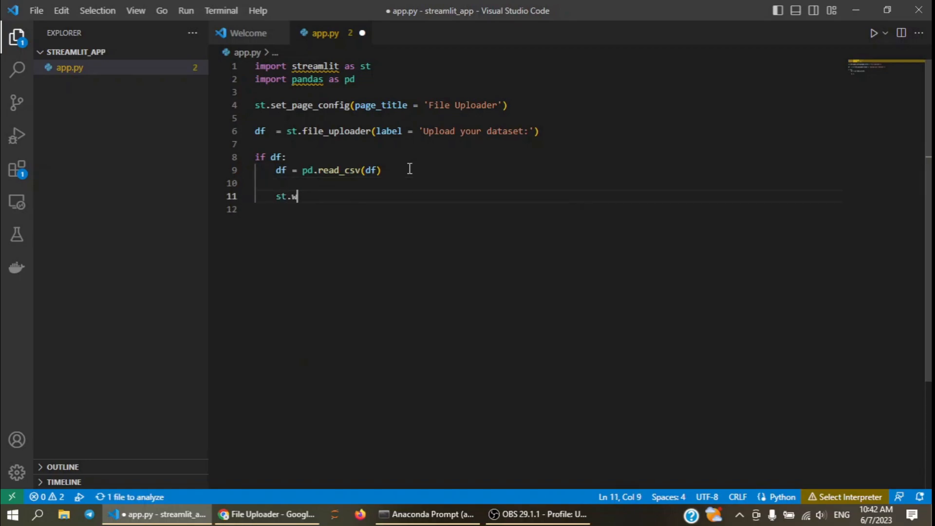
type("rit")
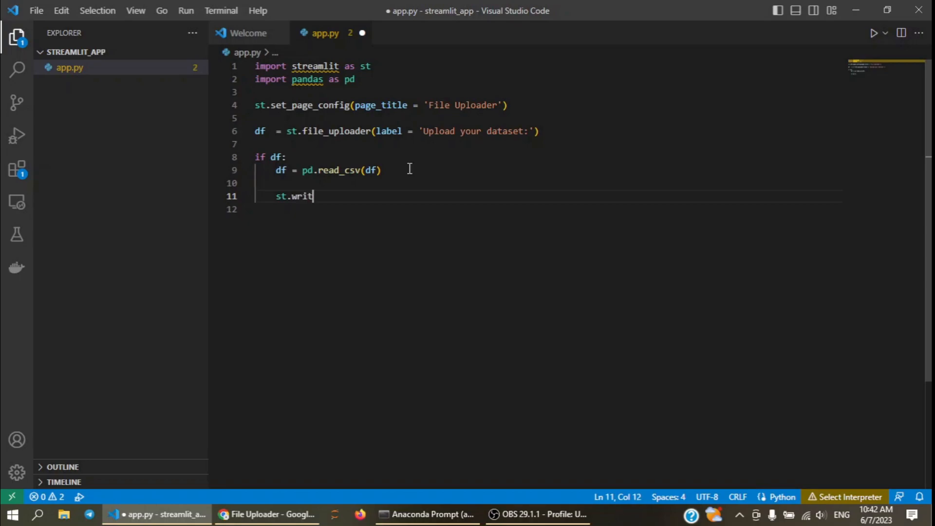
type("e()")
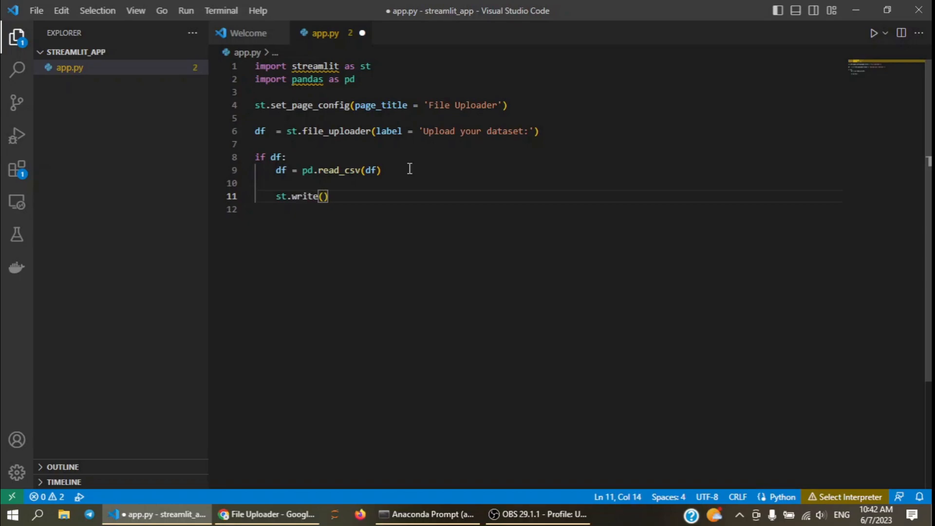
type("df.head")
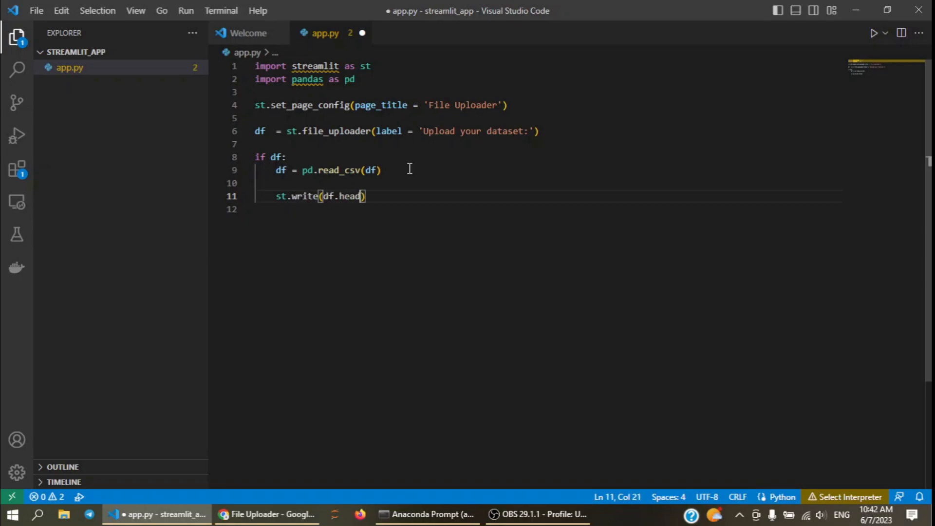
type("()")
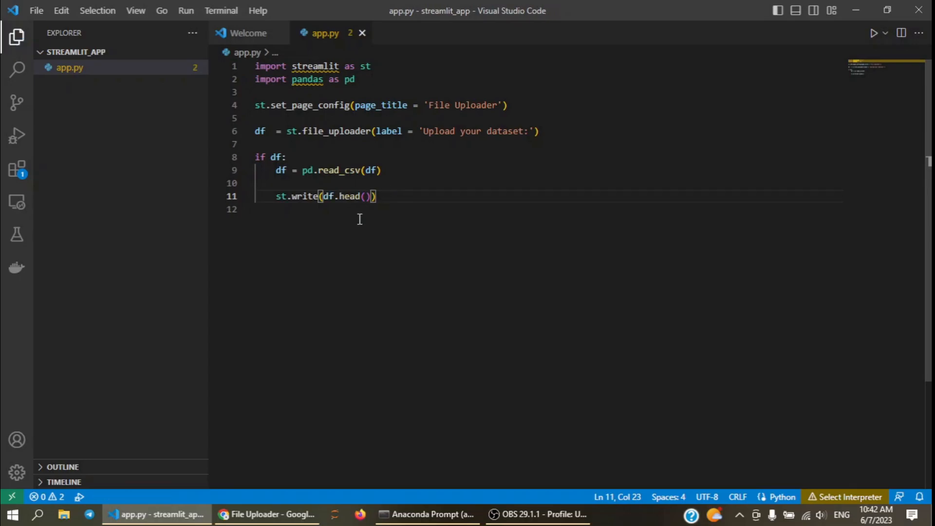
Rerun the app, upload insurance.csv to see its first five rows, then return to the editor.
left_click(267, 514)
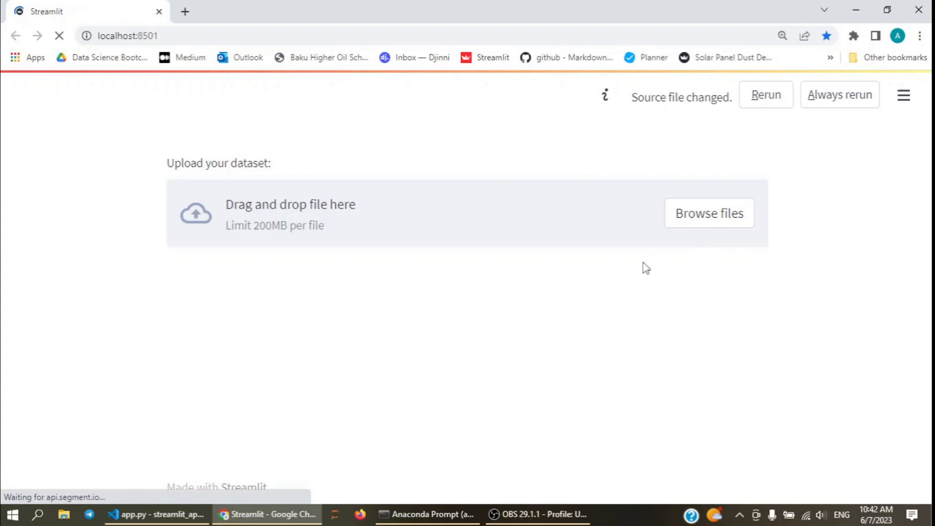
left_click(765, 94)
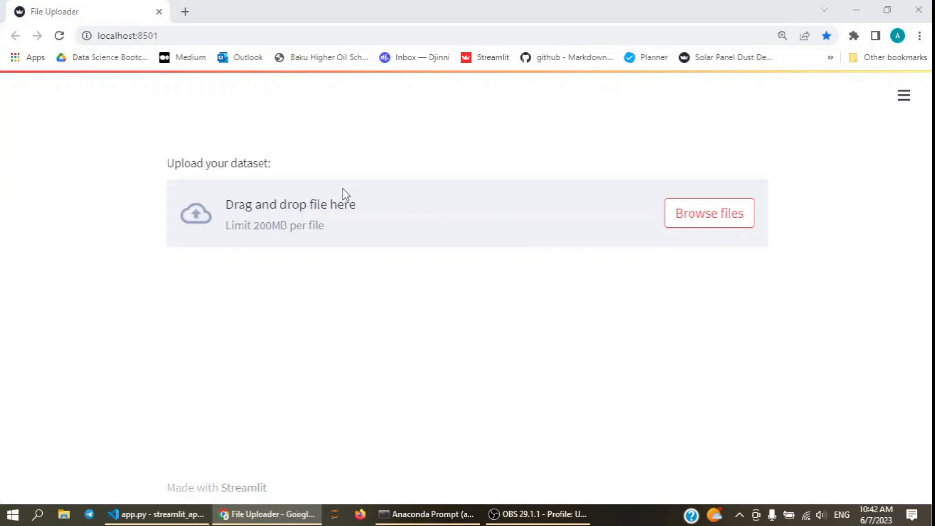
left_click(708, 213)
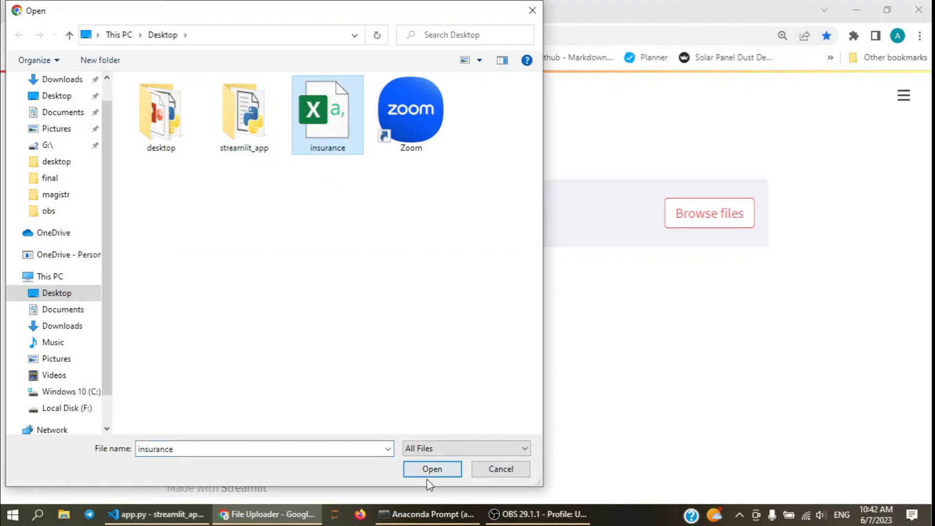
left_click(431, 469)
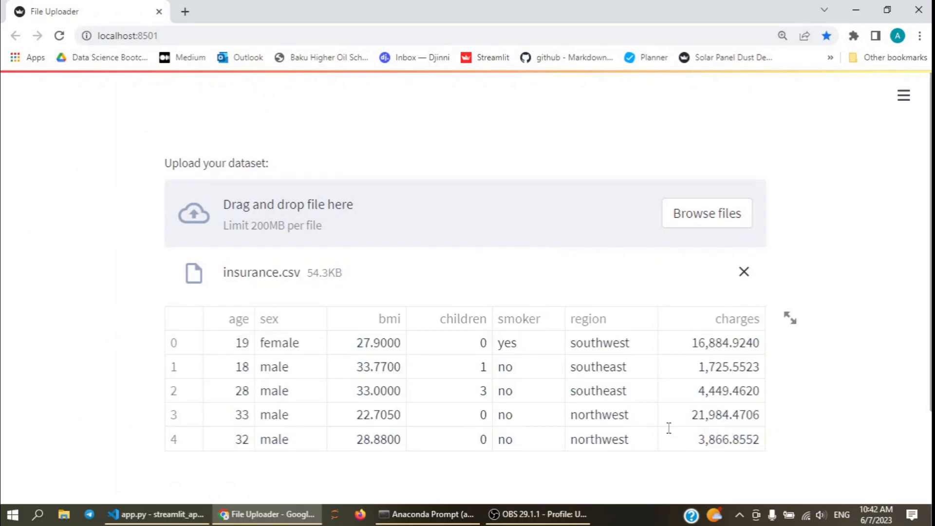
mouse_move(522, 380)
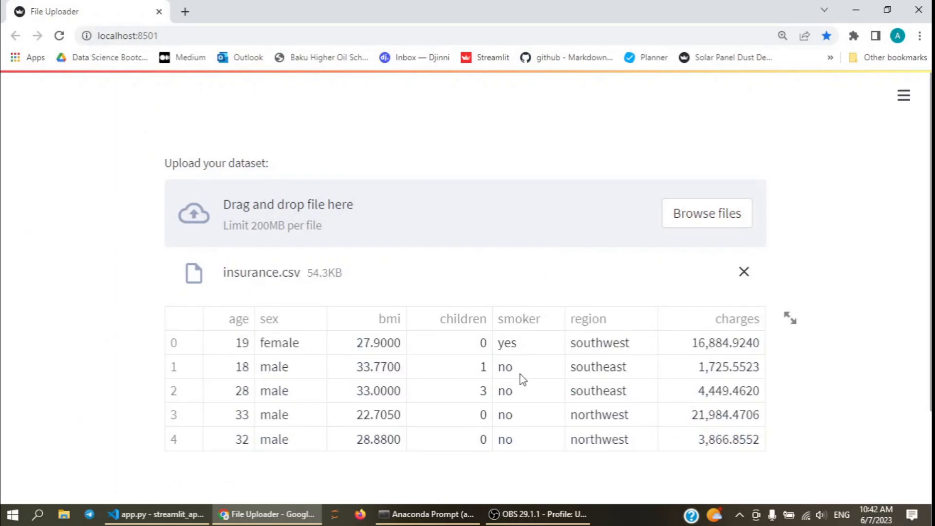
left_click(157, 514)
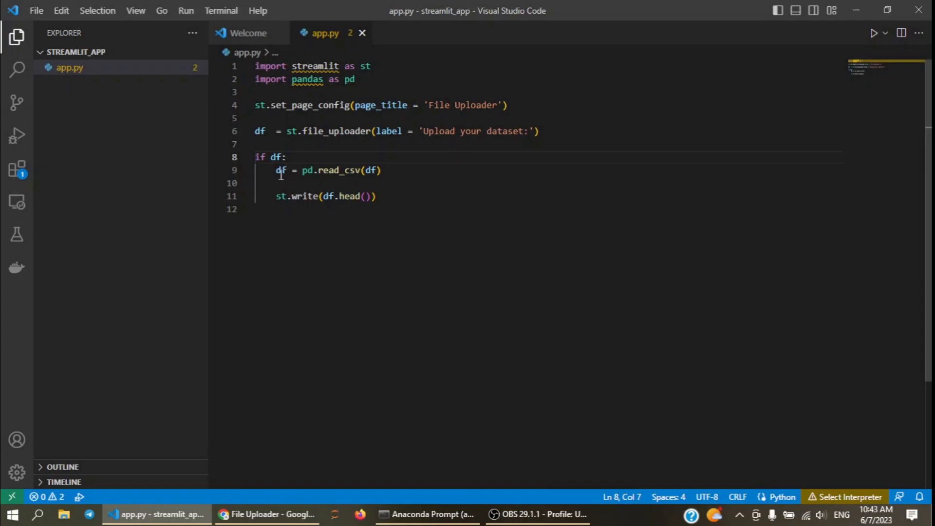
Edit around the st.write(df.head()) statement, save, and bring the browser app back into view.
left_click_drag(276, 169, 382, 205)
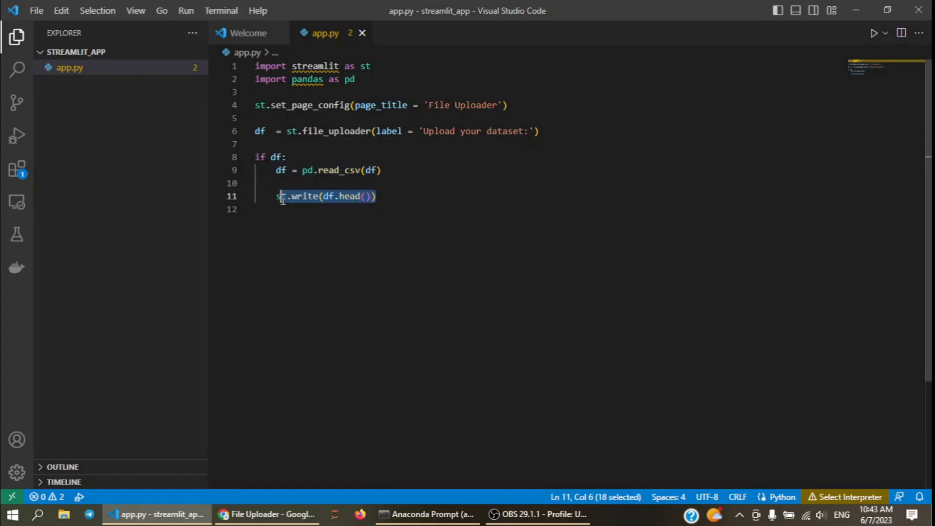
left_click(303, 157)
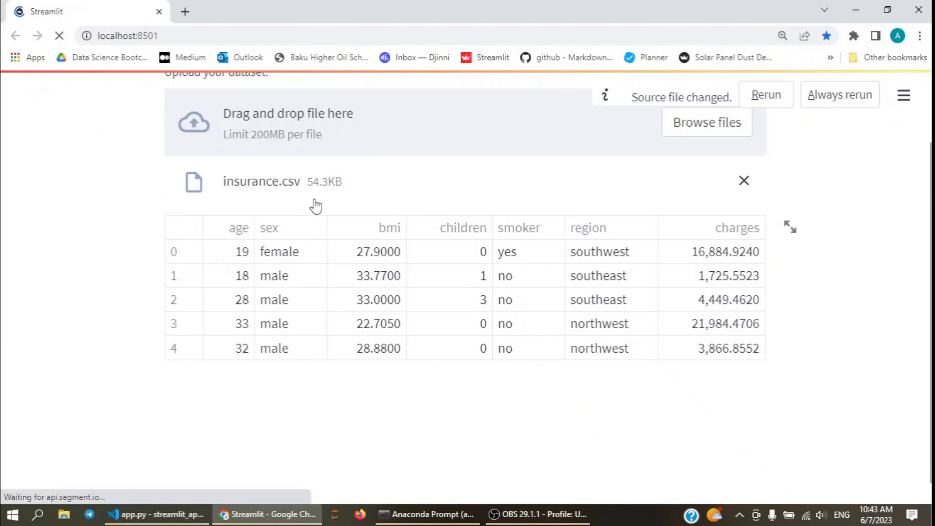
Rerun to see the NoneType ValueError without the guard, then retype 'if df' on line 8.
left_click(766, 94)
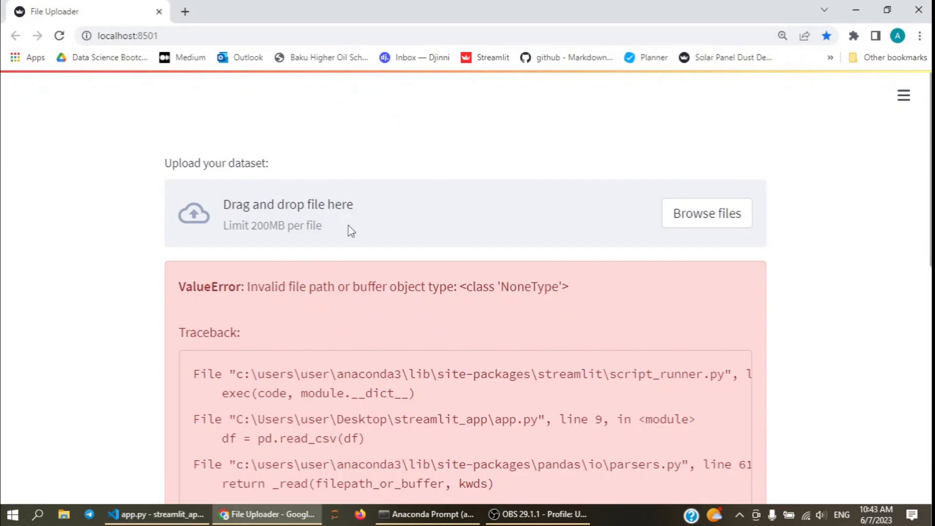
left_click(156, 514)
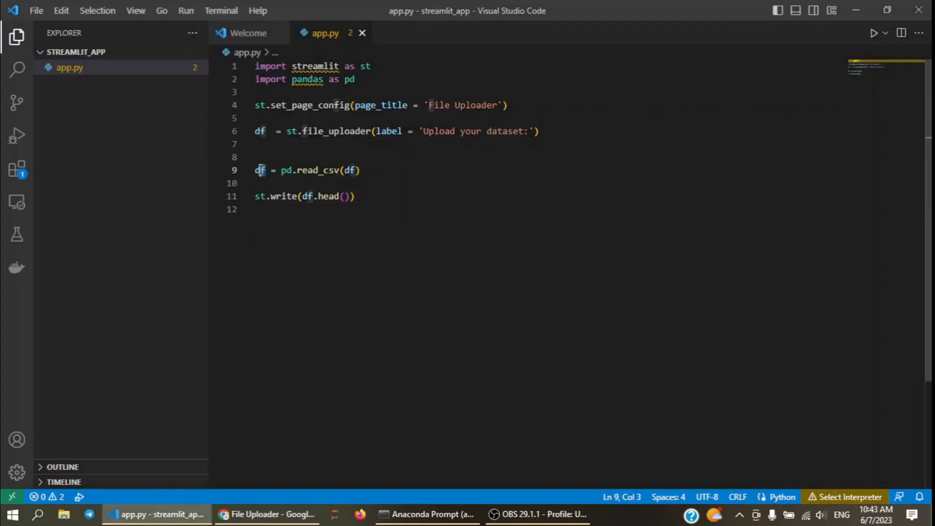
double_click(259, 170)
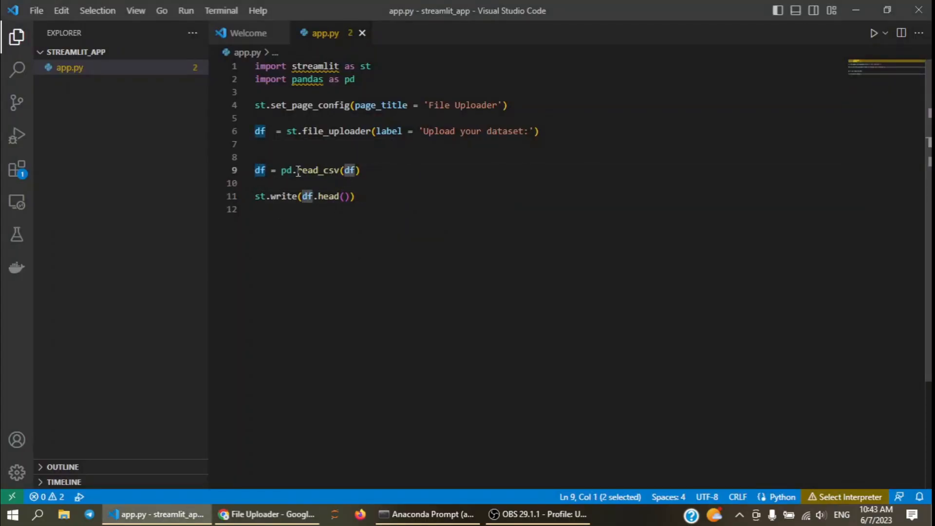
left_click(268, 514)
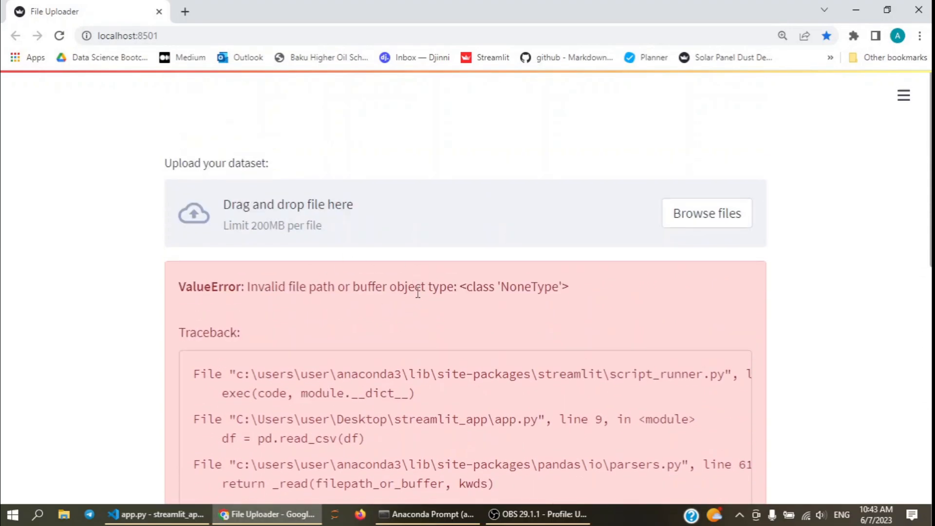
left_click(157, 514)
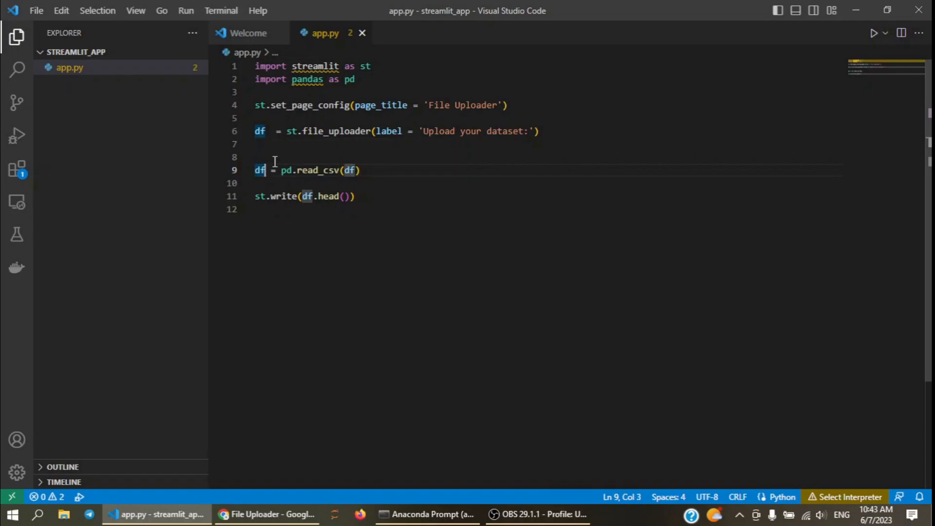
type("if df")
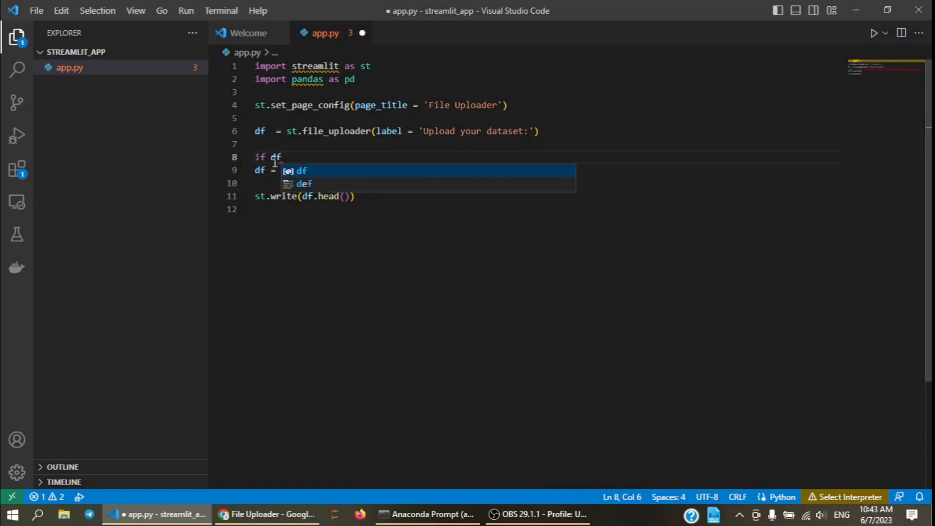